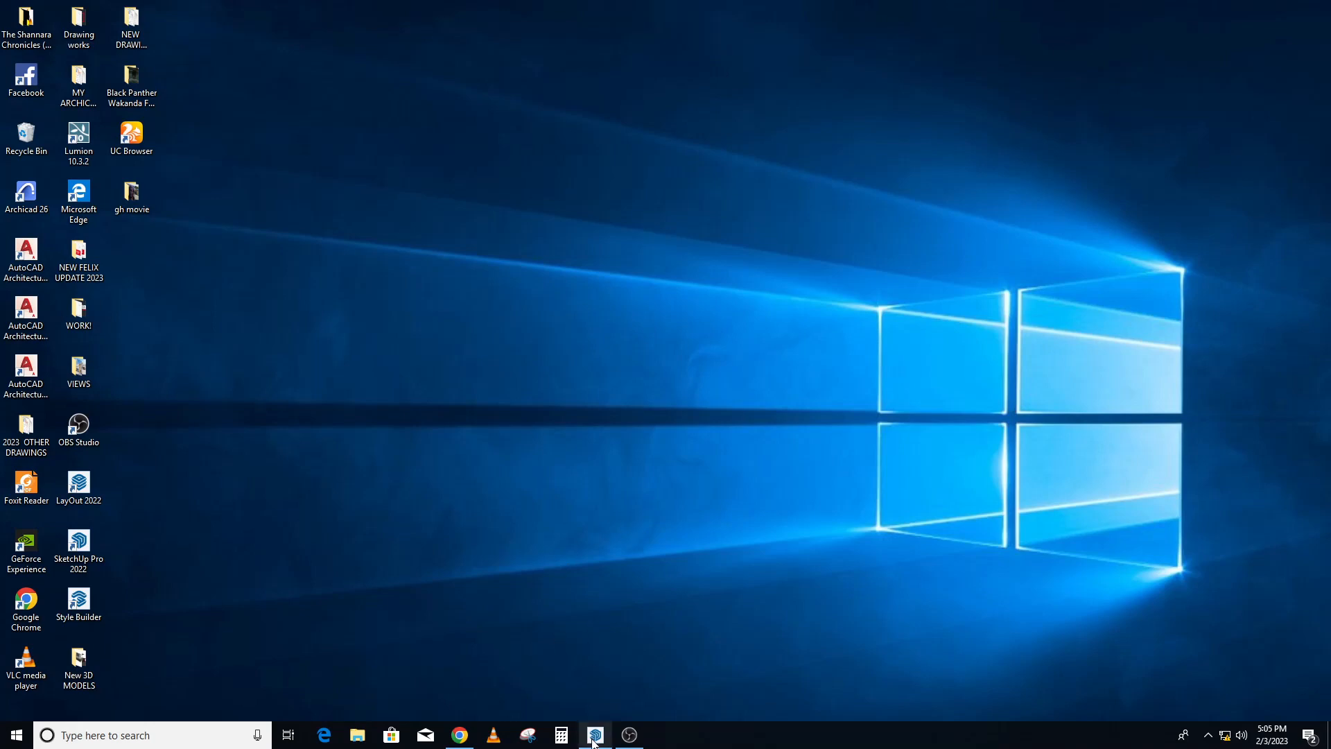
- Start a new empty model and head to the Extension Warehouse from the Extensions menu
{"action": "left_click", "coordinate": [595, 735]}
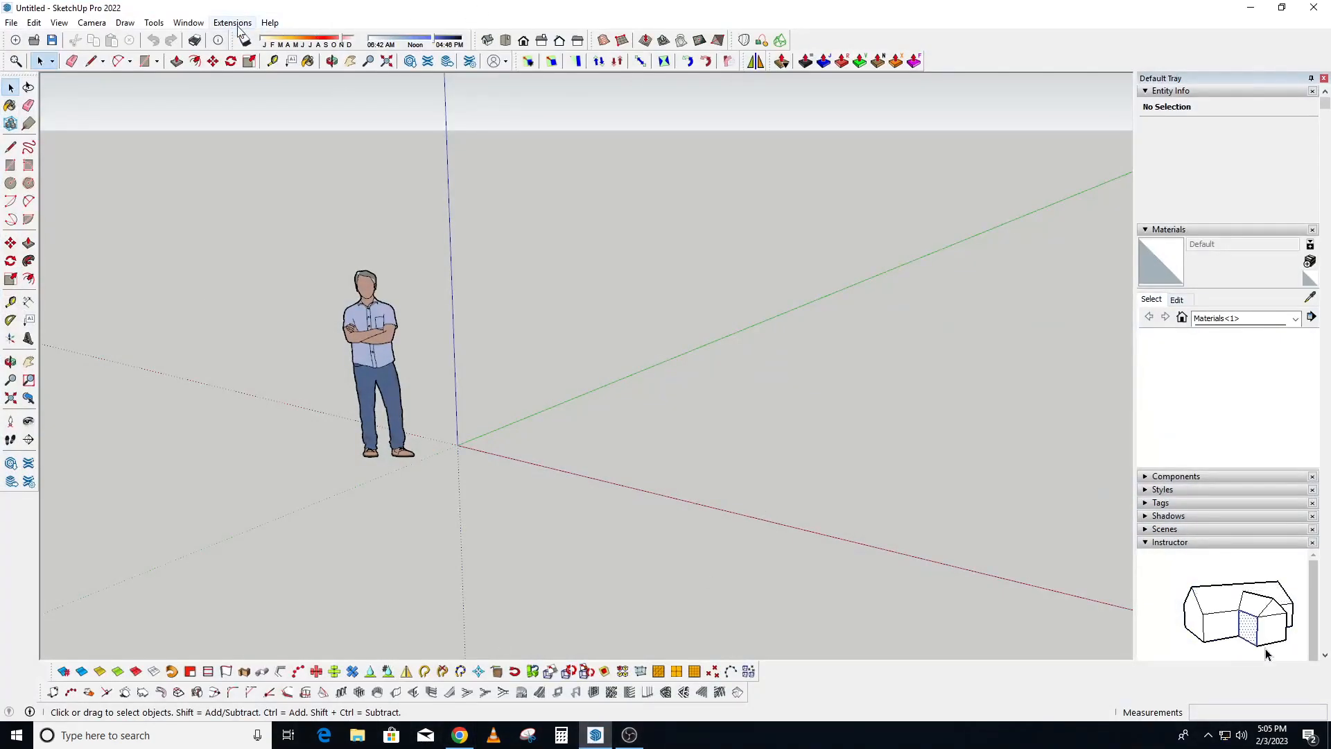
{"action": "left_click", "coordinate": [231, 23]}
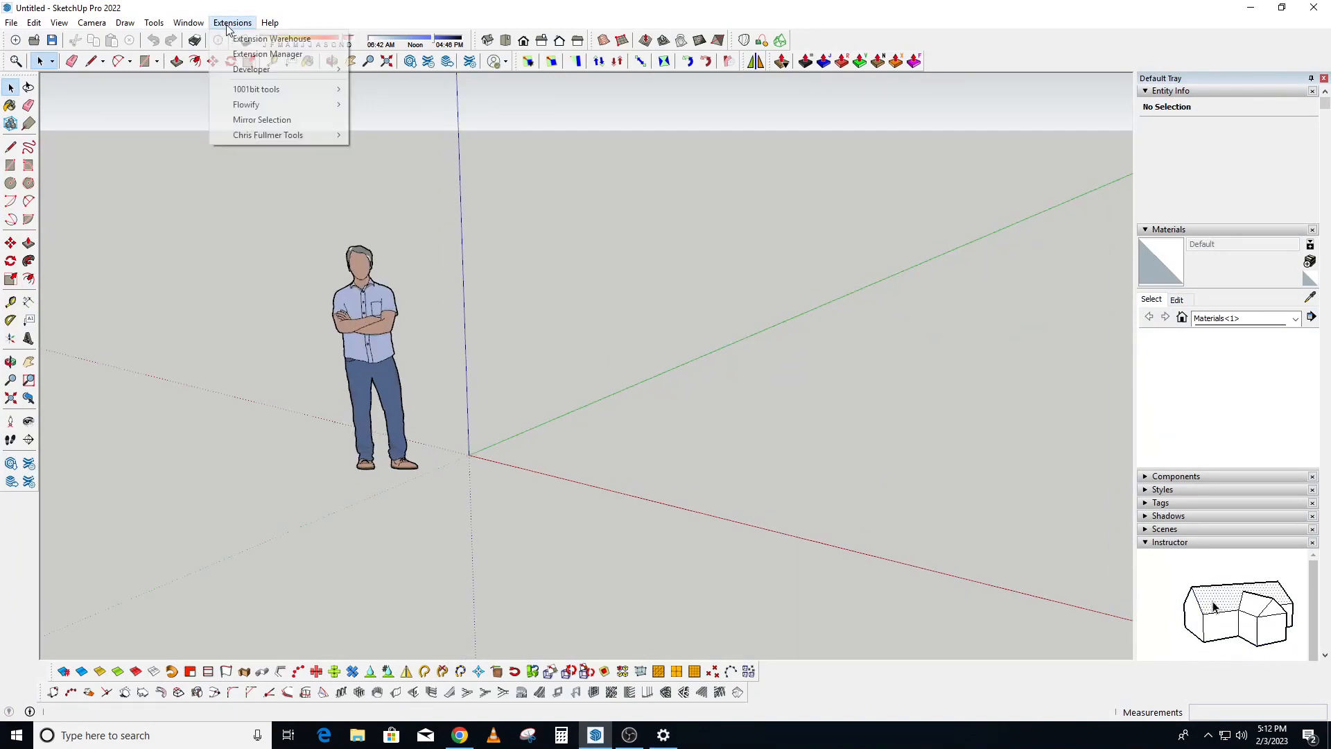
{"action": "left_click", "coordinate": [270, 38]}
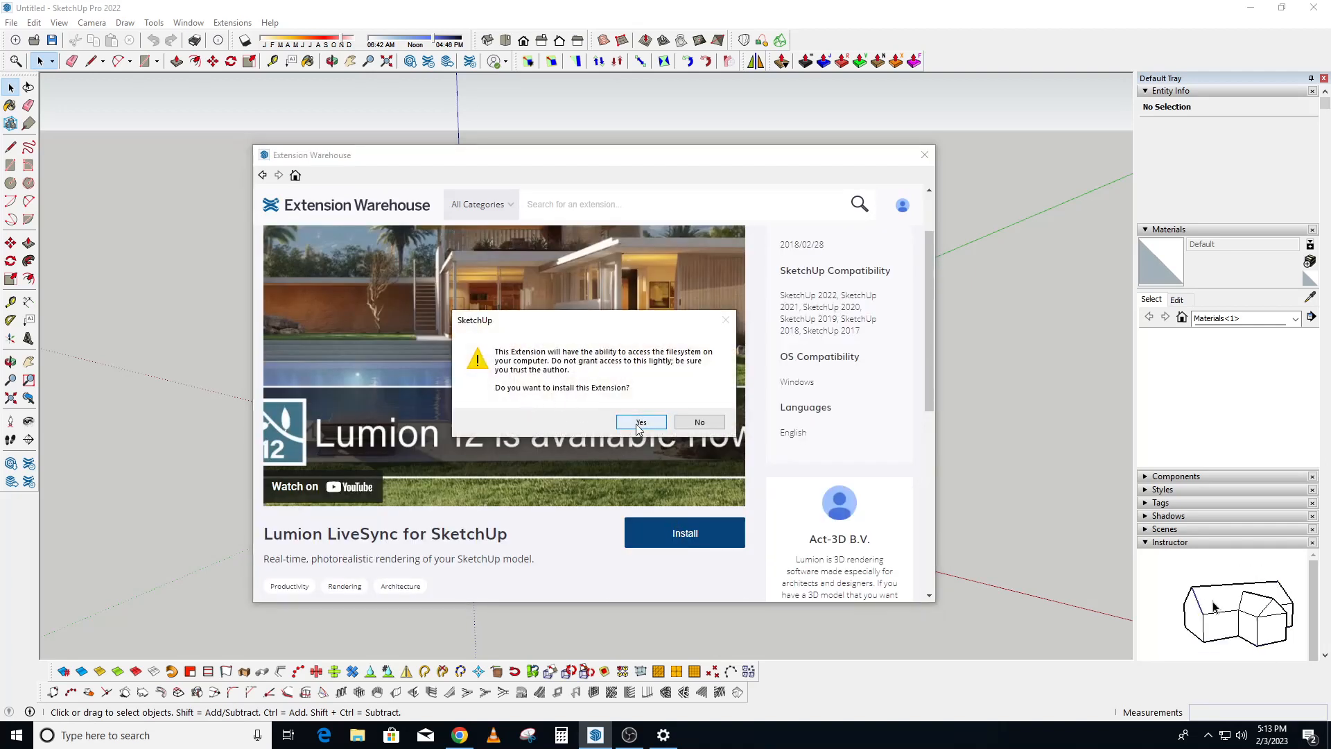
{"action": "left_click", "coordinate": [641, 422]}
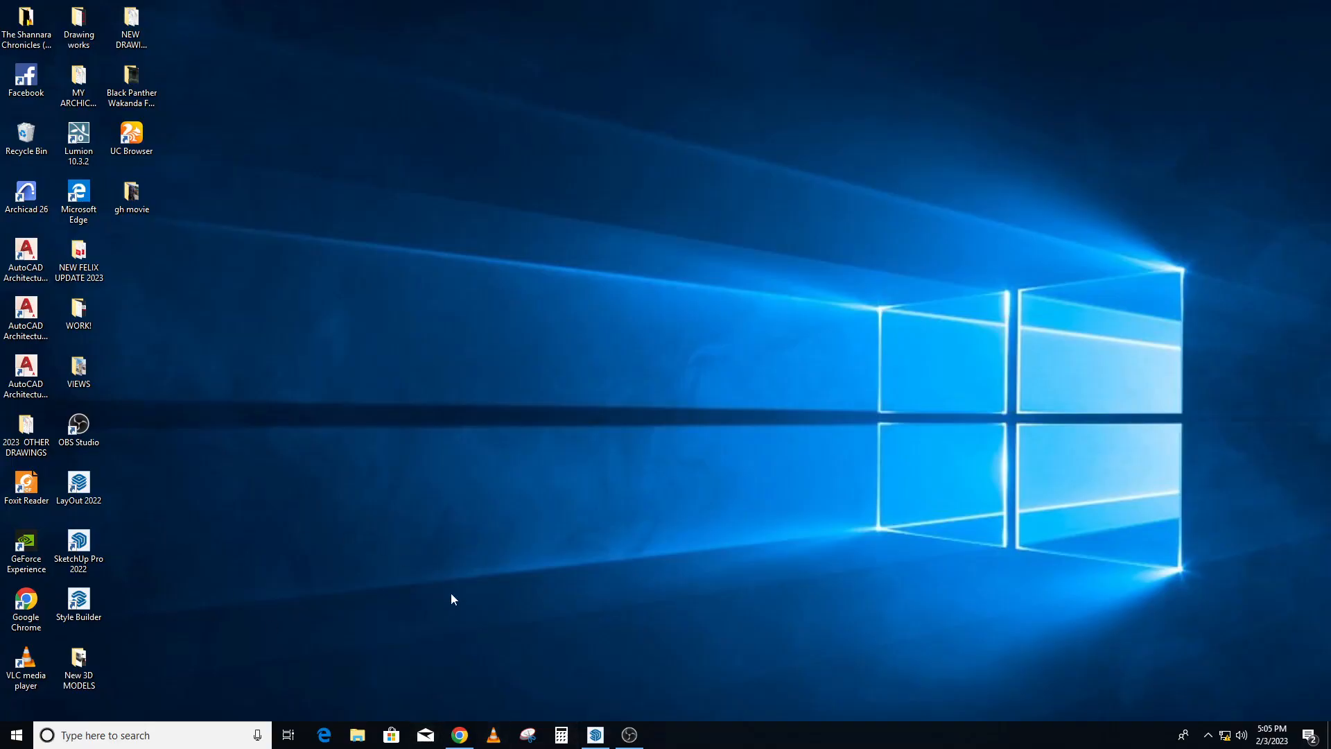
{"action": "mouse_move", "coordinate": [472, 612]}
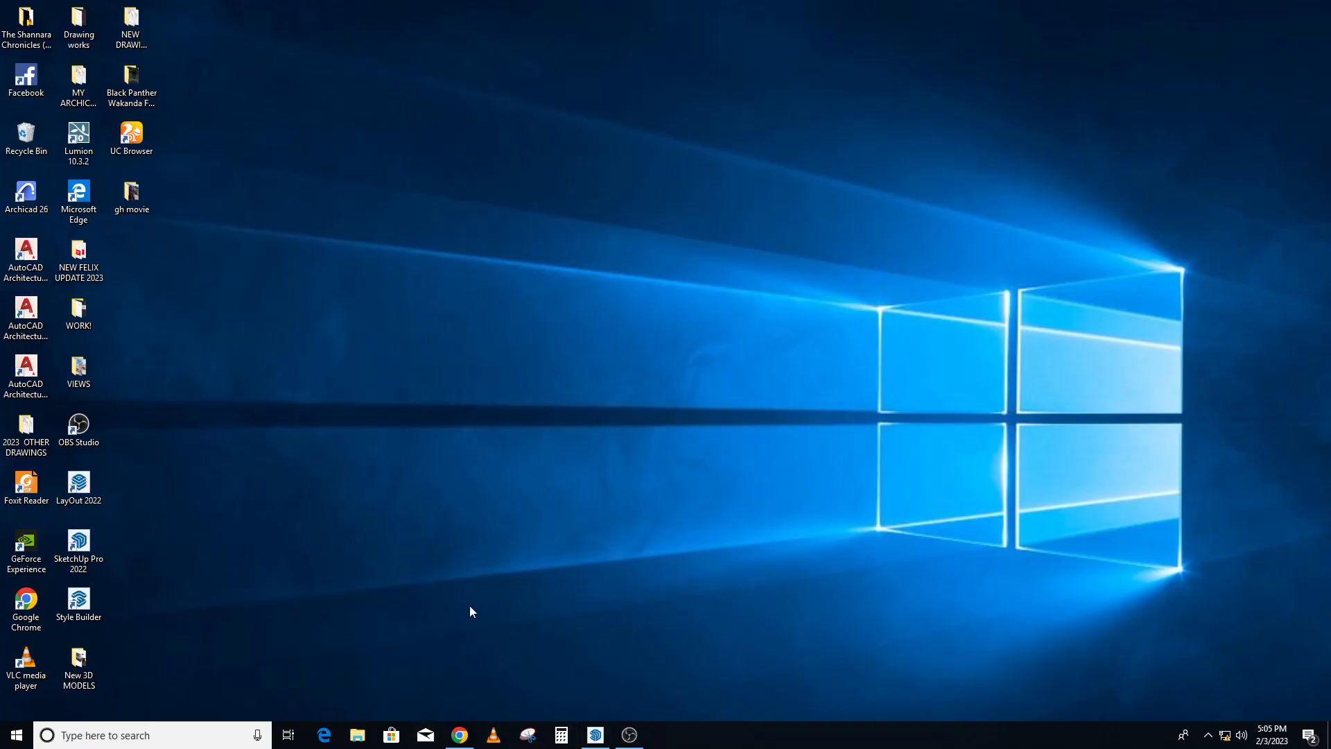
{"action": "mouse_move", "coordinate": [591, 657]}
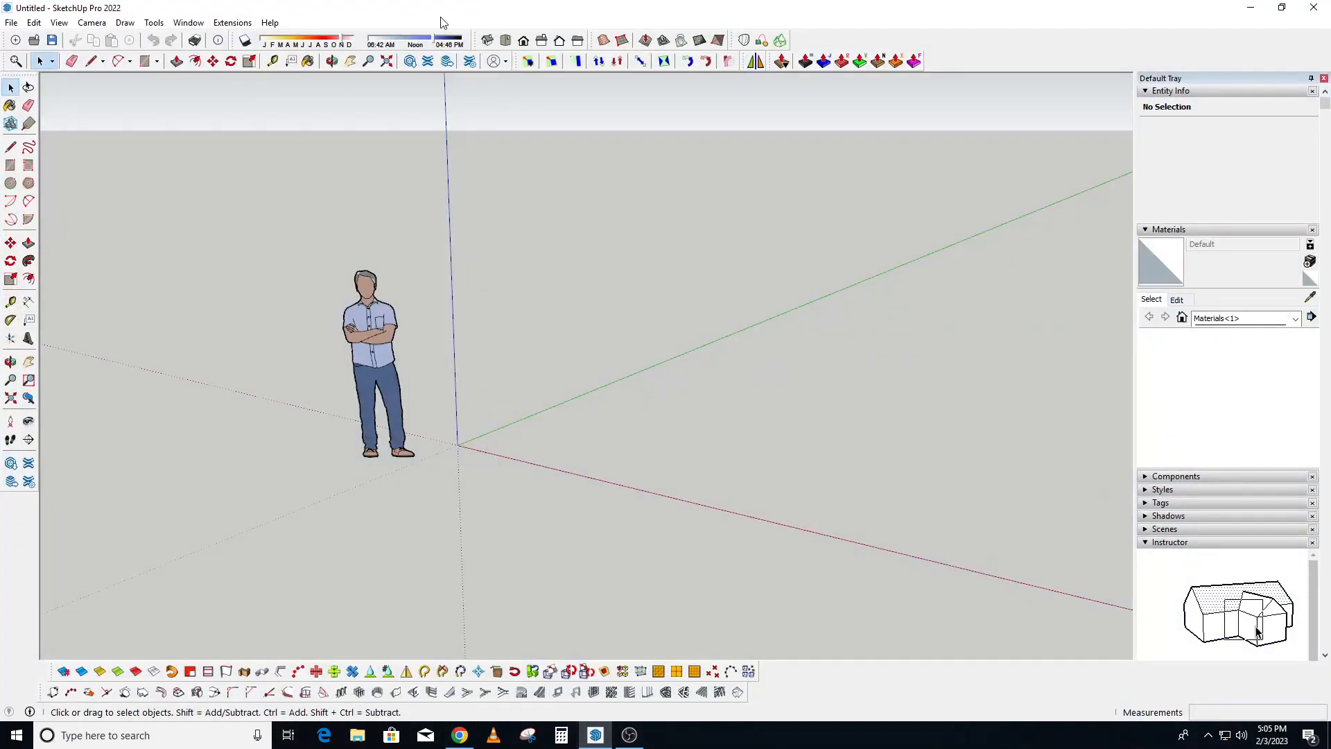
- Reopen the Extension Warehouse, which redirects to the Trimble Identity sign-in page
{"action": "left_click", "coordinate": [232, 23]}
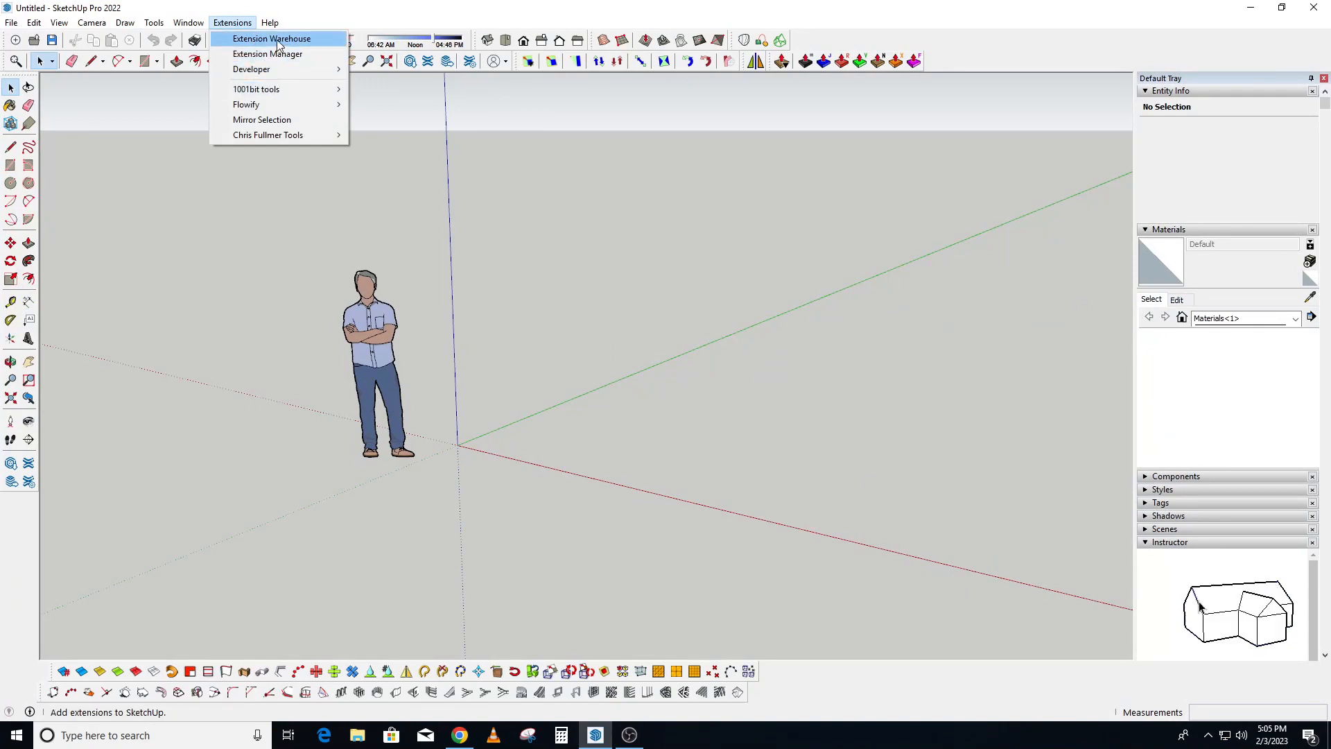
{"action": "left_click", "coordinate": [270, 39]}
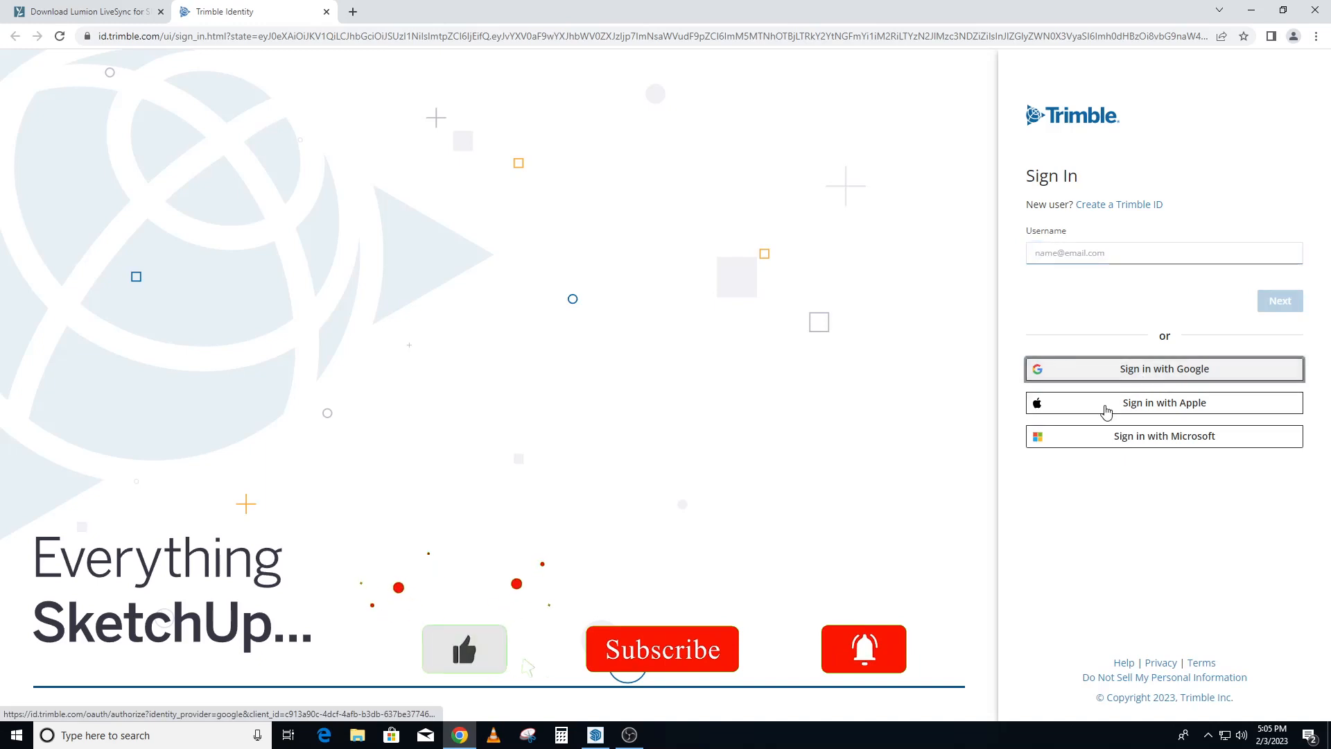
{"action": "left_click", "coordinate": [1163, 369]}
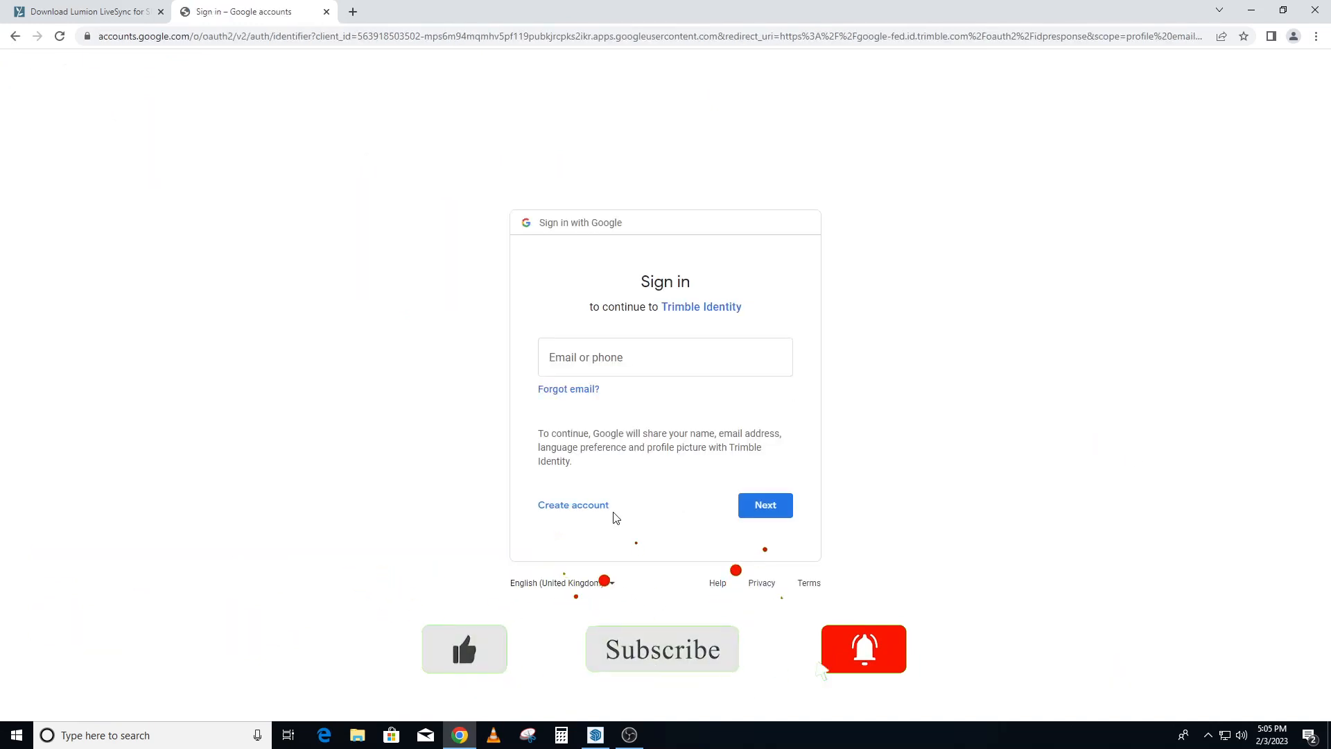
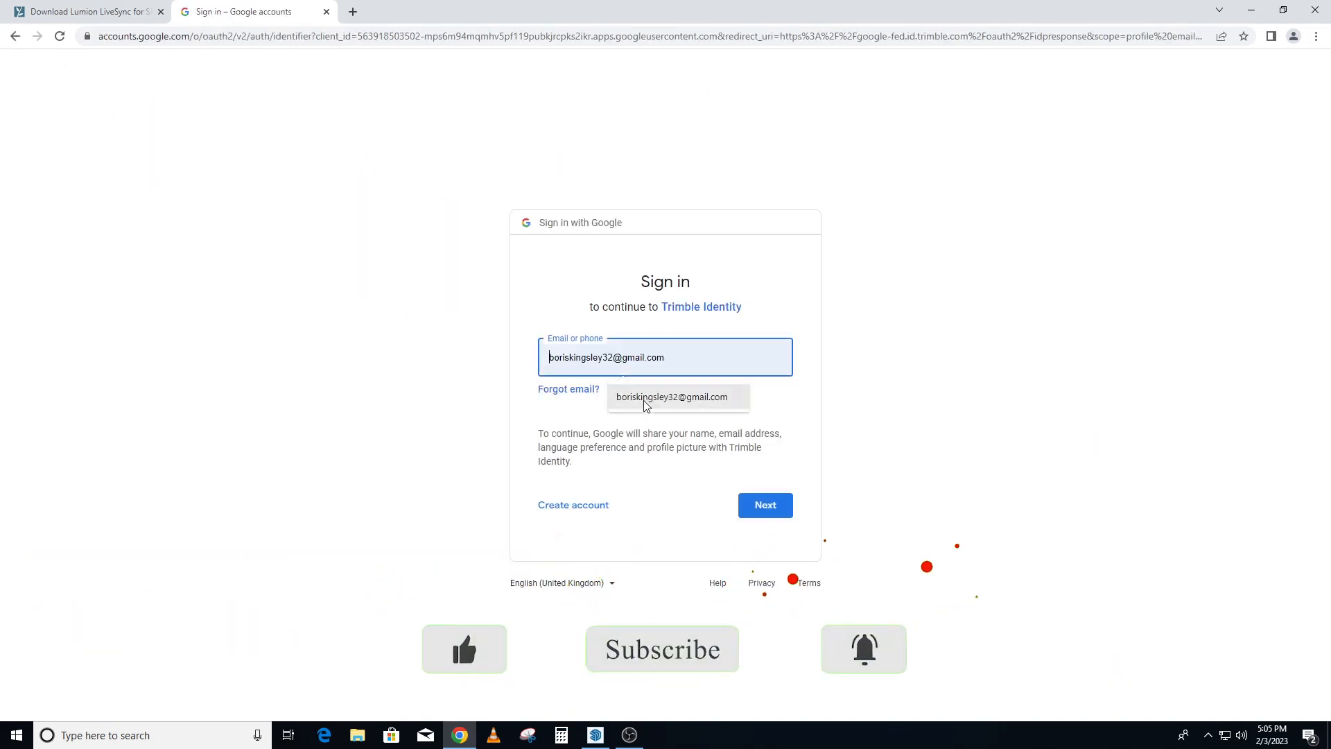
{"action": "left_click", "coordinate": [763, 504]}
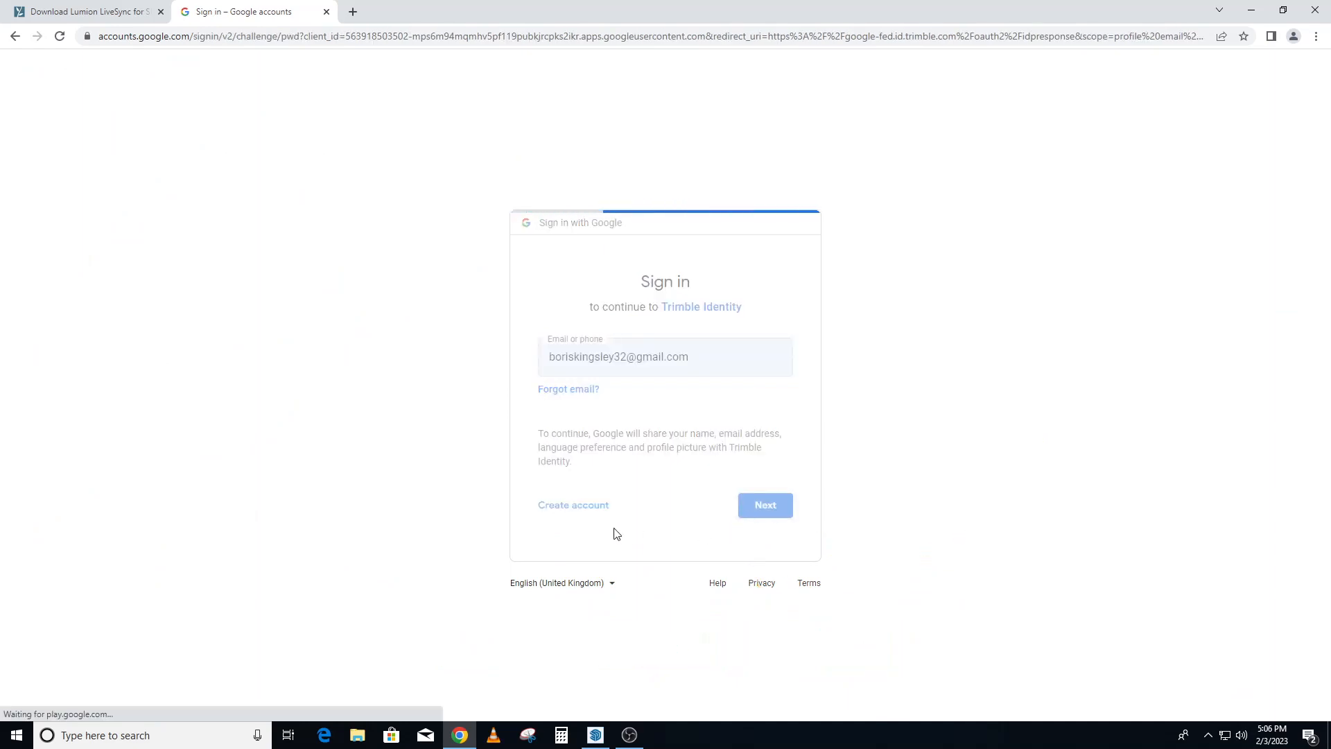
{"action": "left_click", "coordinate": [762, 504]}
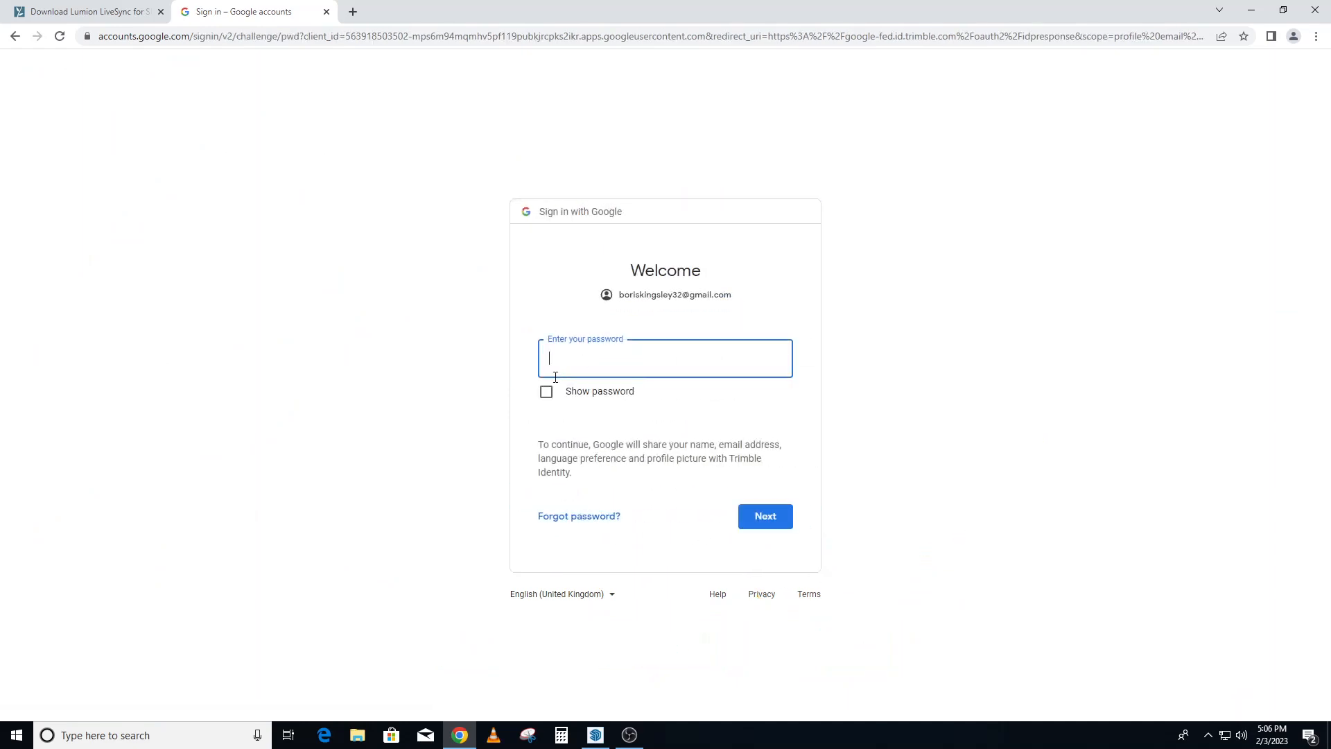
- Enter the password and submit the Google sign-in for Trimble Identity
{"action": "type", "text": "●"}
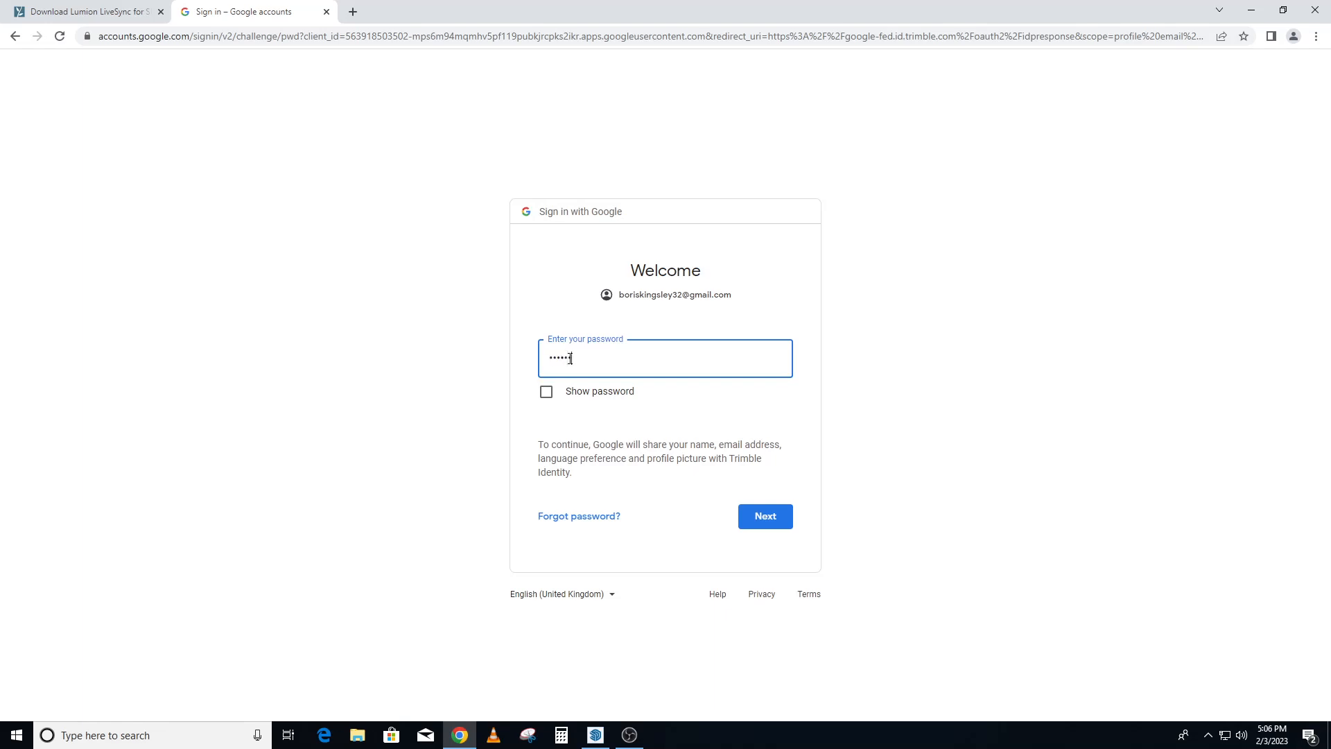
{"action": "type", "text": "••"}
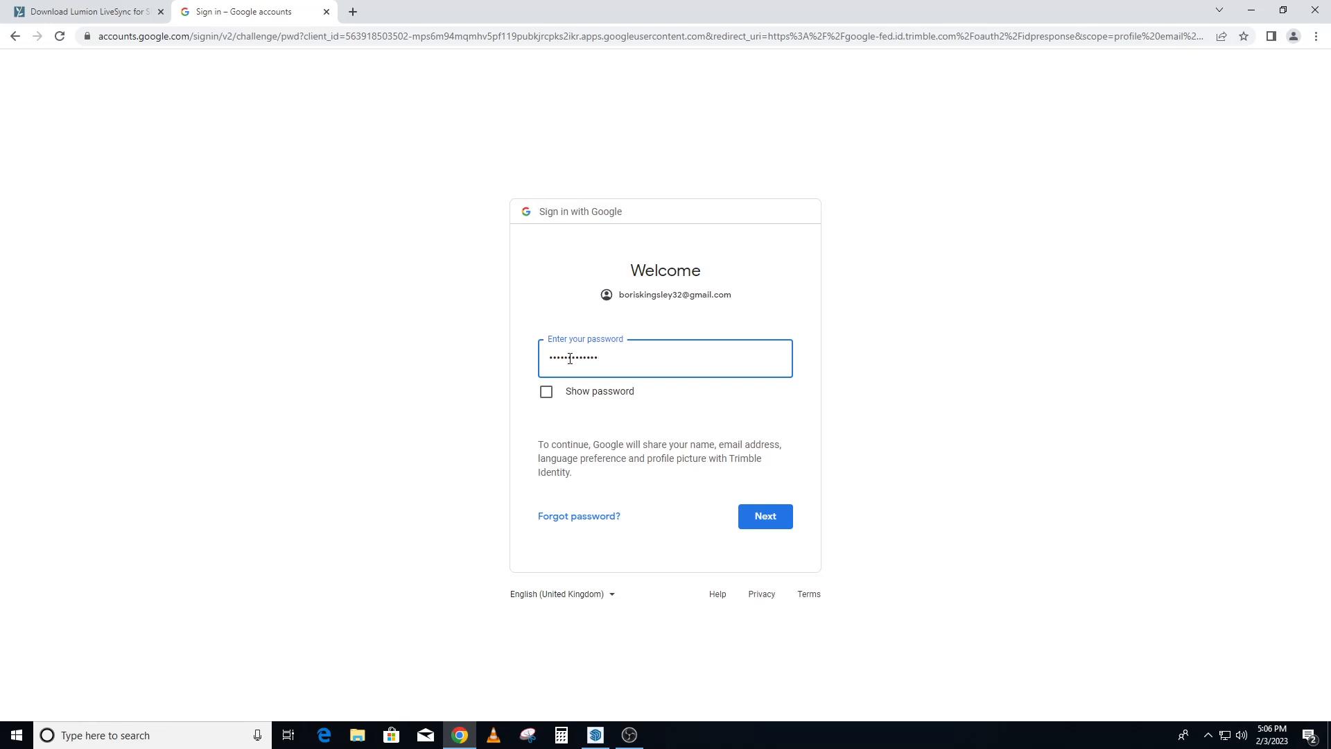
{"action": "left_click", "coordinate": [763, 516]}
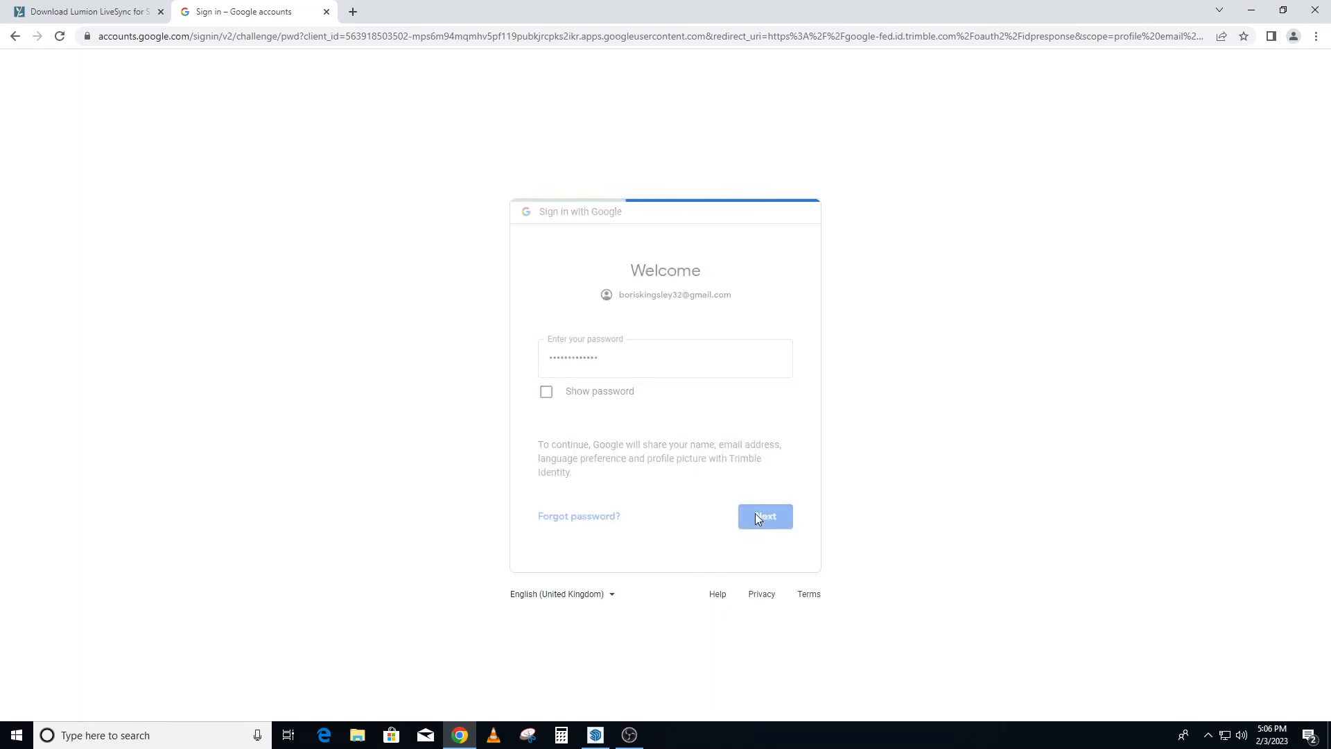
{"action": "left_click", "coordinate": [764, 516]}
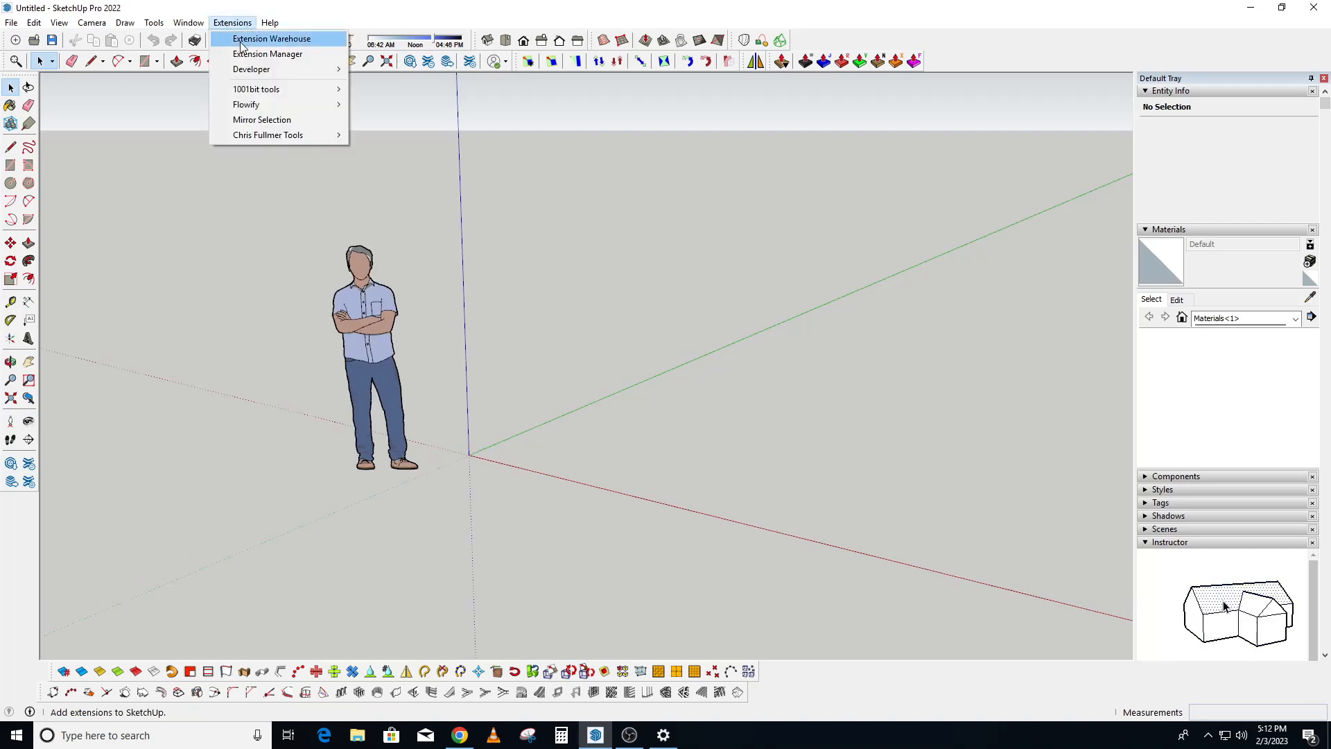
- Search the Extension Warehouse for 'lumion' and pick Lumion LiveSync for SketchUp
{"action": "left_click", "coordinate": [270, 39]}
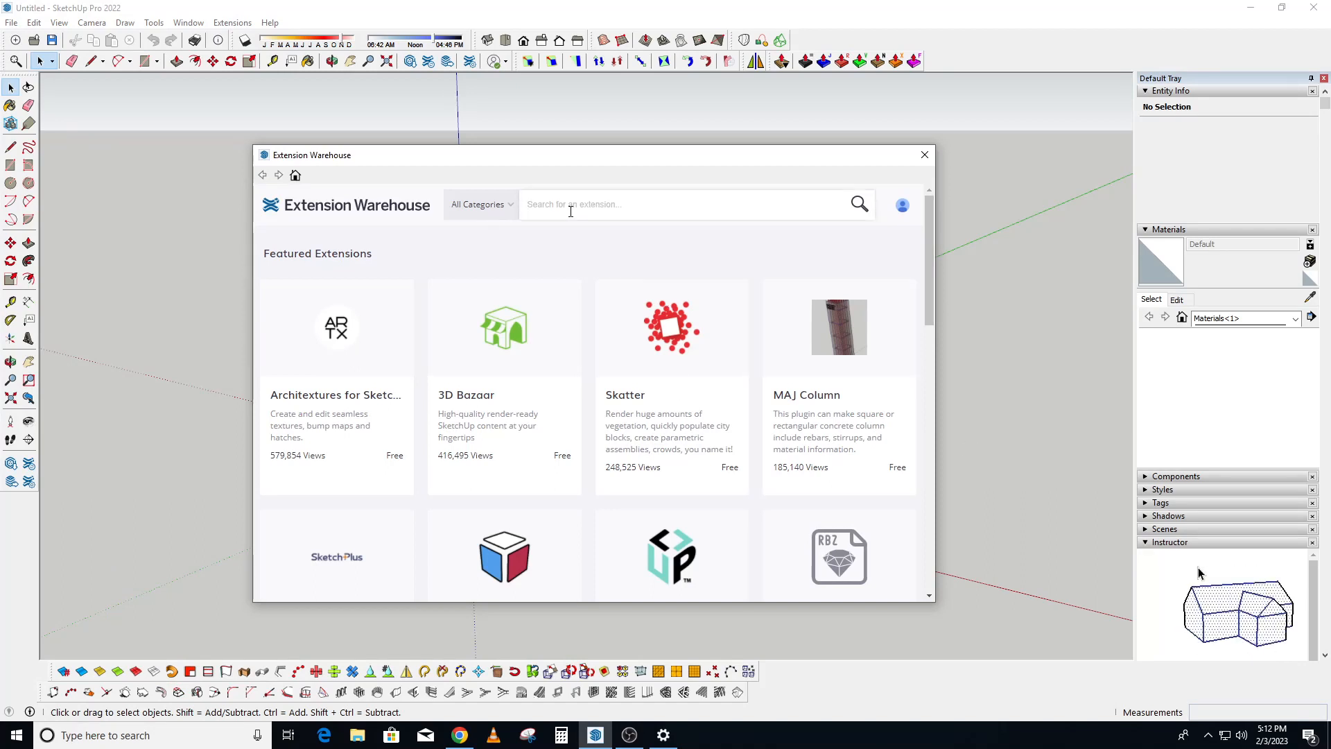
{"action": "type", "text": "lumio"}
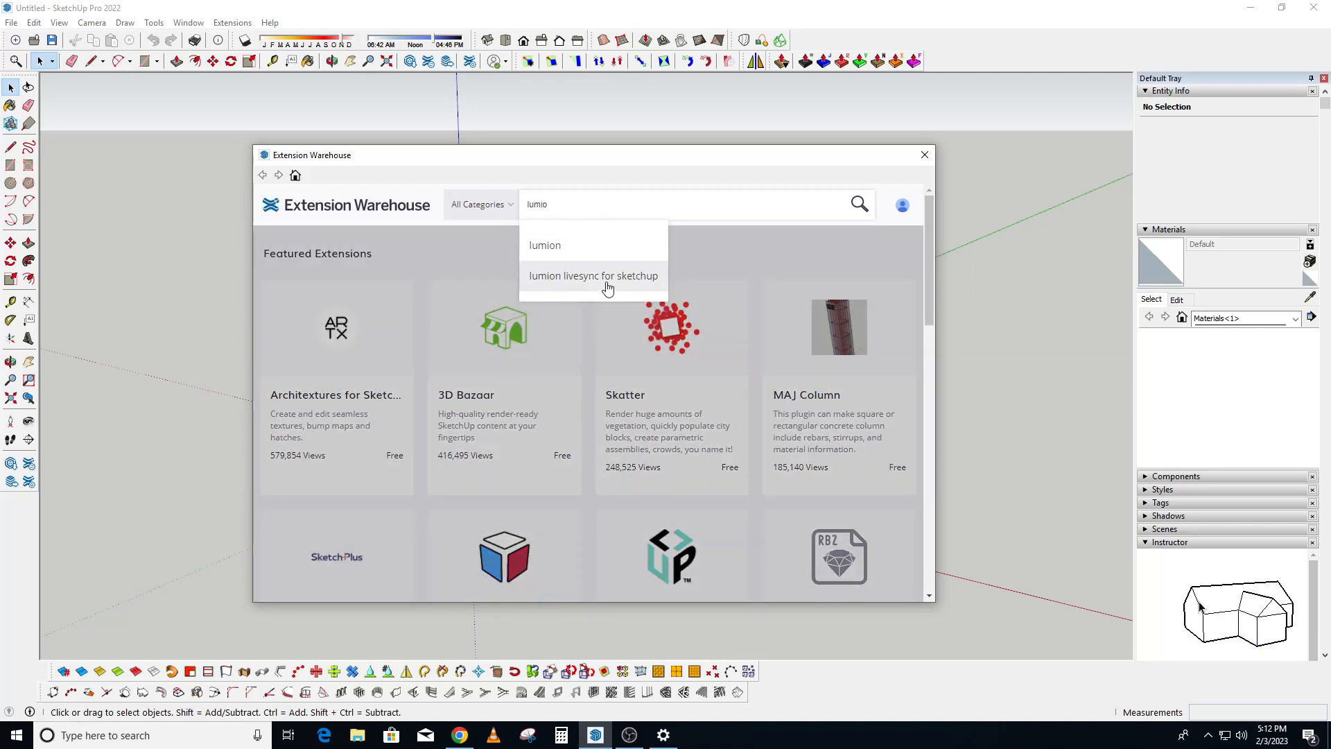
{"action": "left_click", "coordinate": [592, 275]}
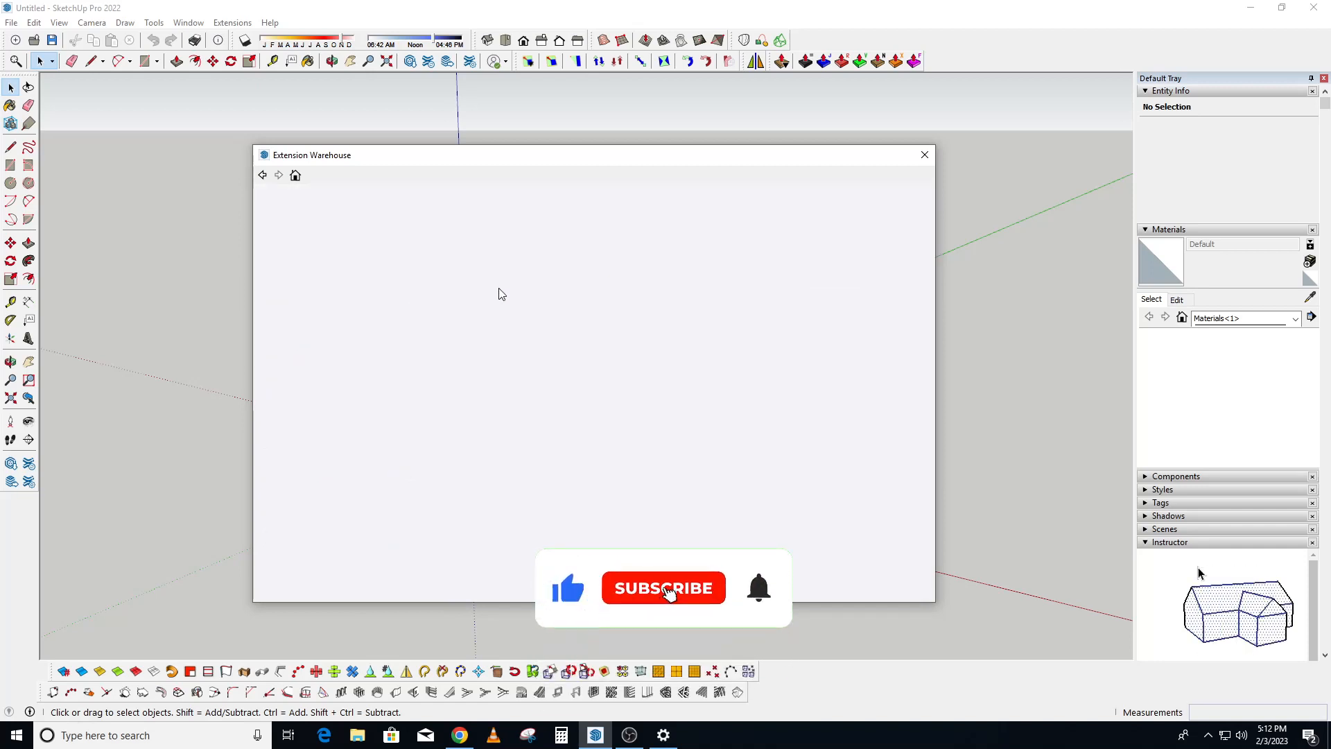
- Review the Lumion LiveSync listing and start its installation
{"action": "left_click", "coordinate": [663, 588]}
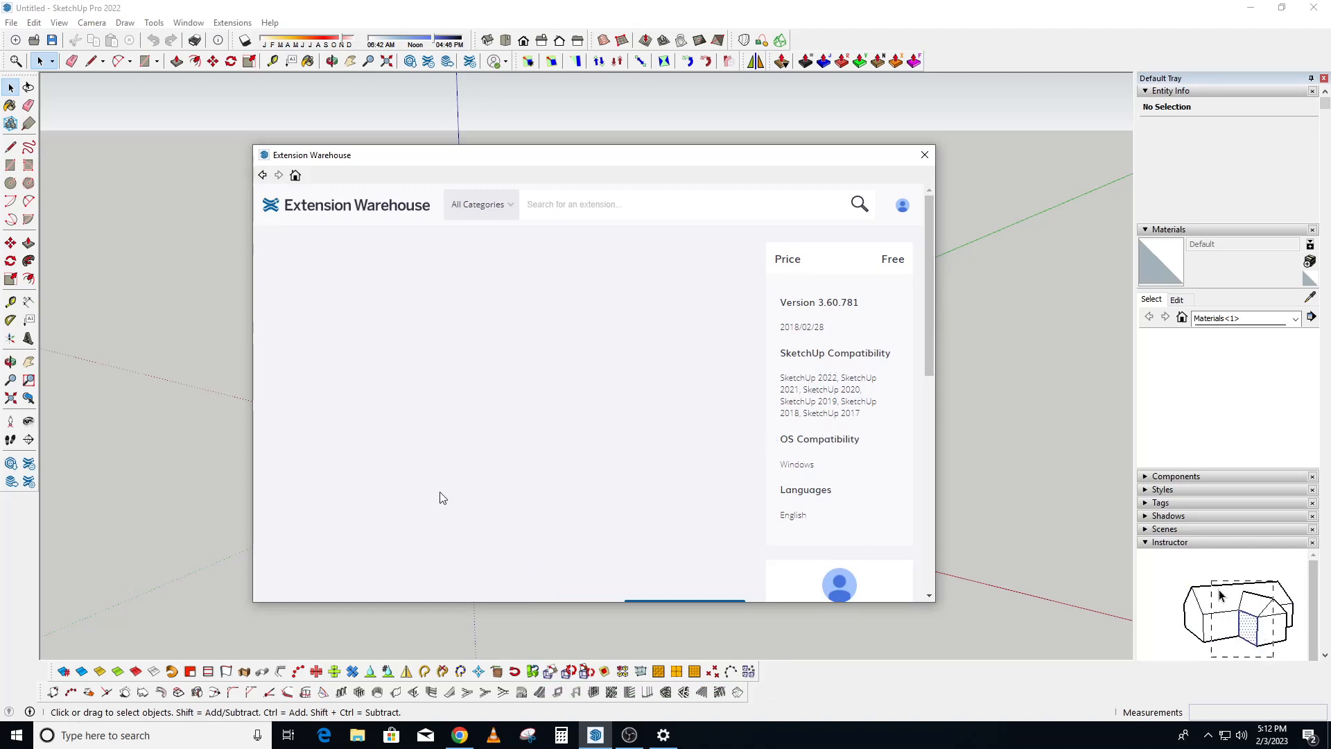
{"action": "scroll", "scroll_direction": "down", "scroll_amount": 3}
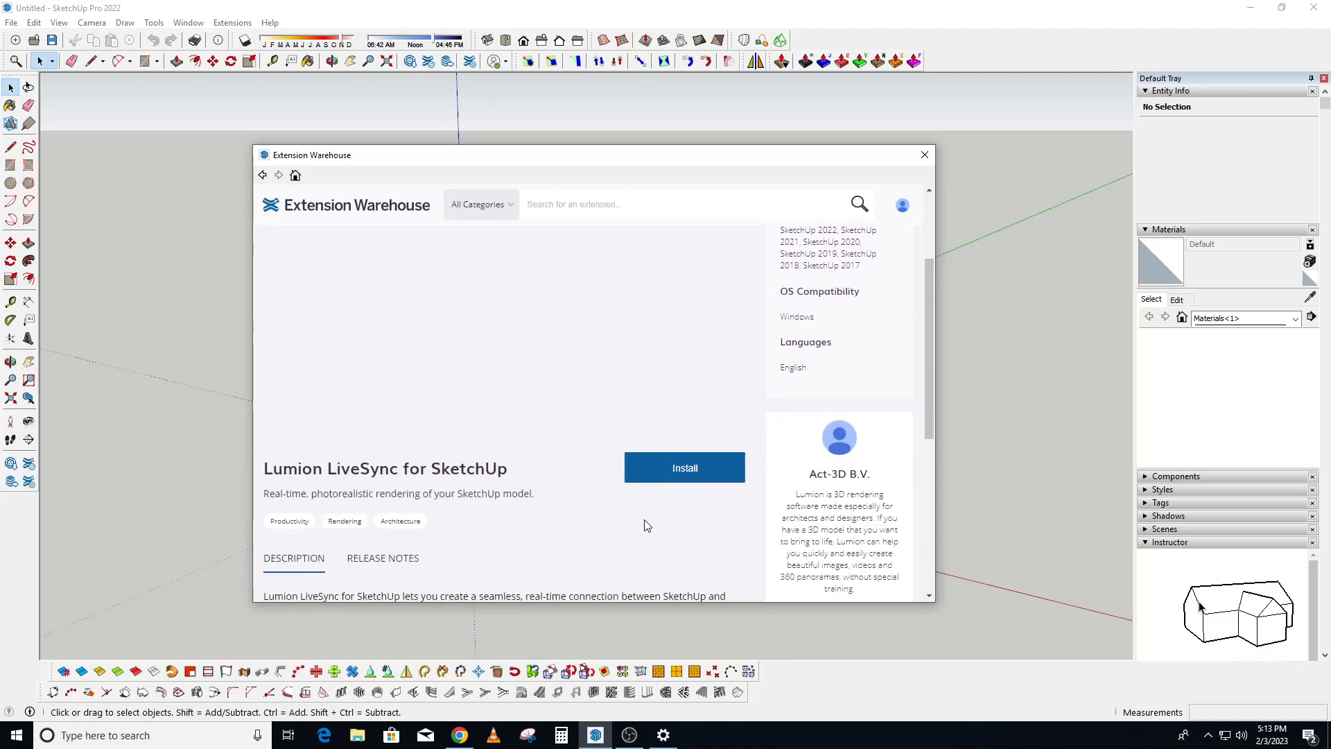
{"action": "scroll", "scroll_direction": "down", "scroll_amount": 3}
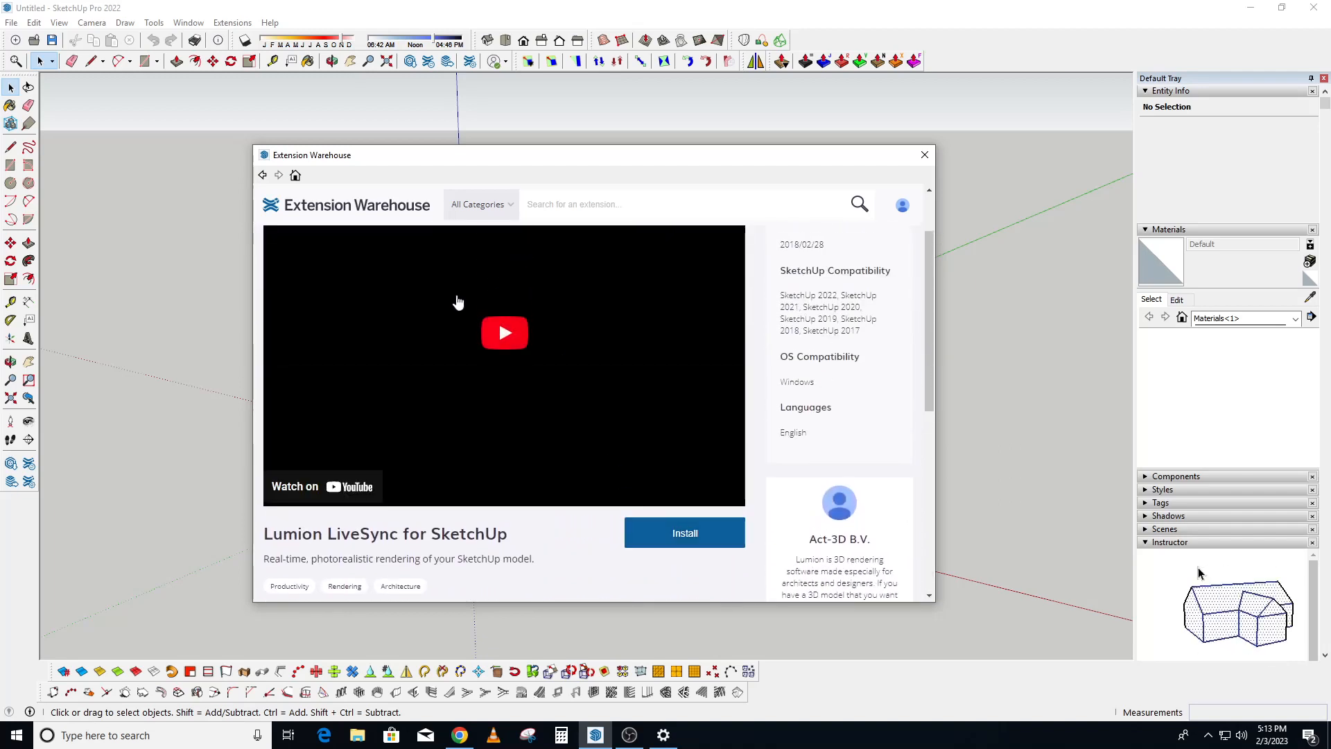
{"action": "scroll", "scroll_direction": "down", "scroll_amount": 3}
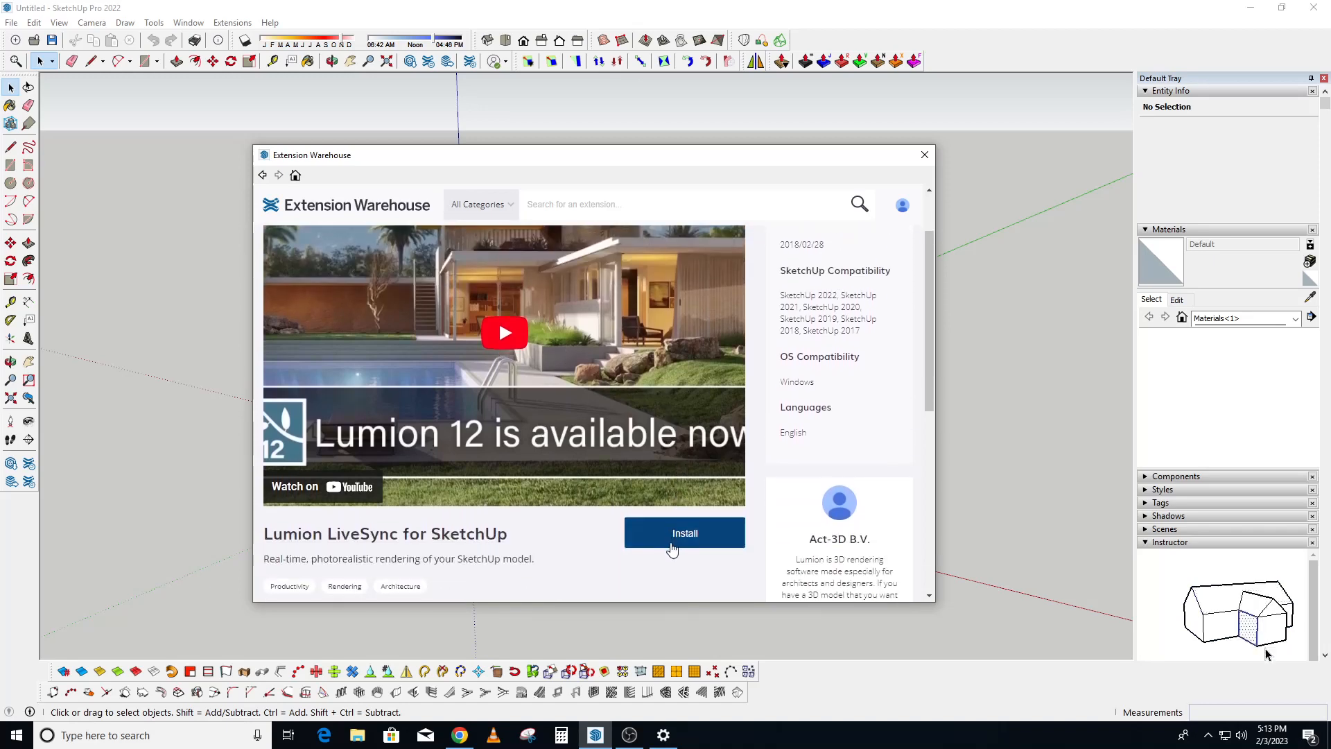
{"action": "left_click", "coordinate": [684, 533]}
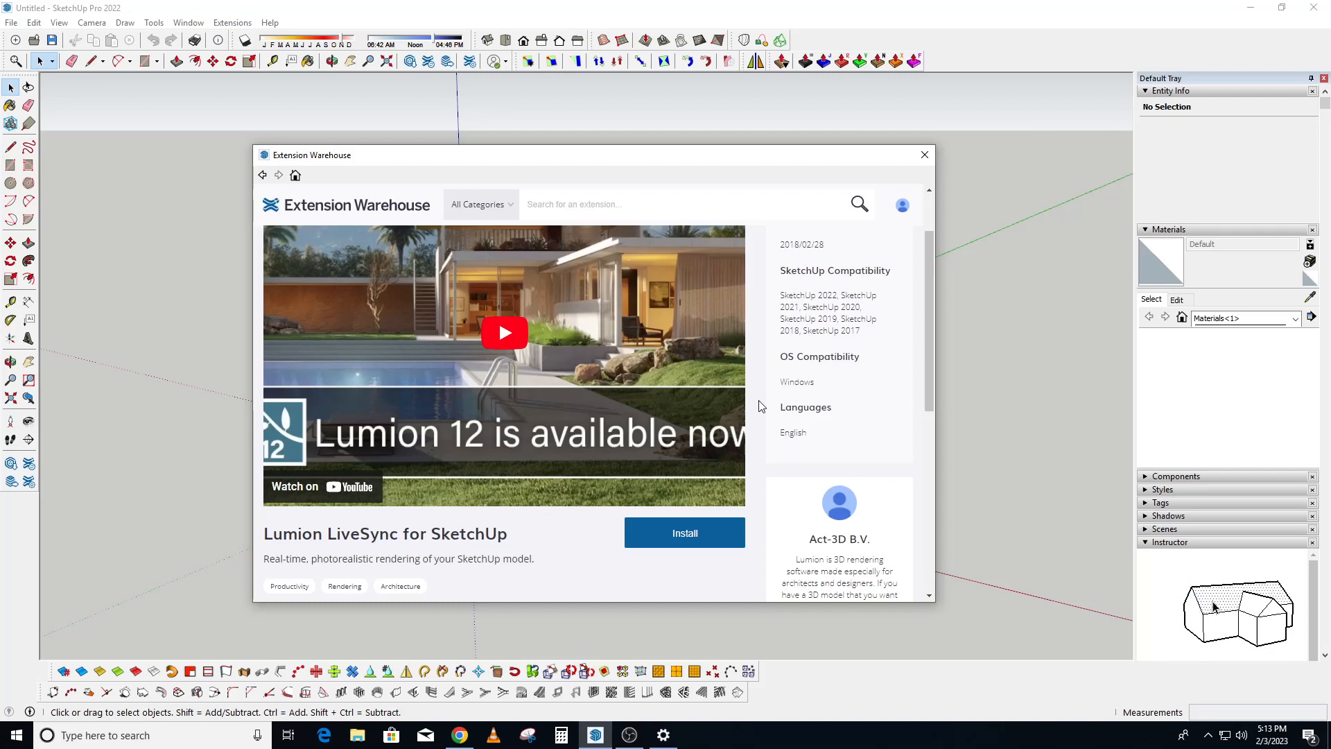
- Confirm the install, acknowledge success, and move the new Lumion LiveSync toolbar aside
{"action": "left_click", "coordinate": [683, 532]}
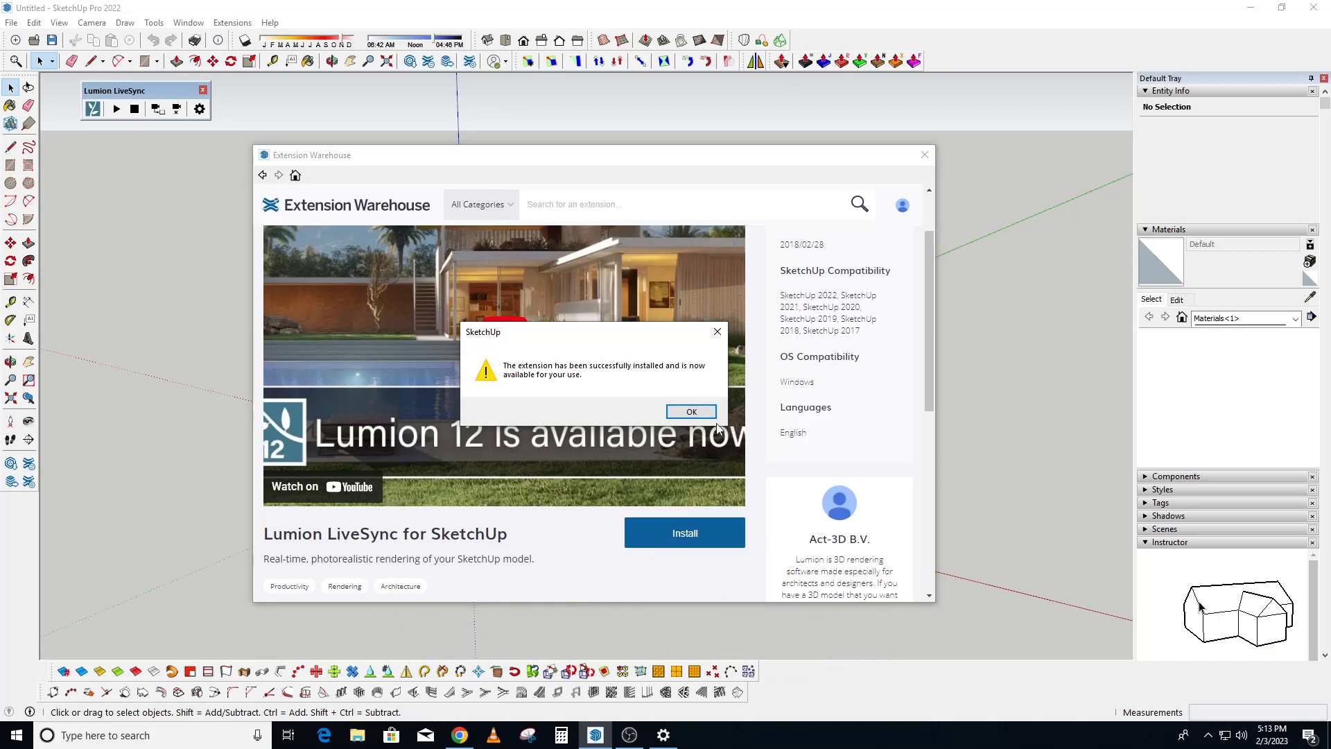
{"action": "left_click", "coordinate": [691, 412]}
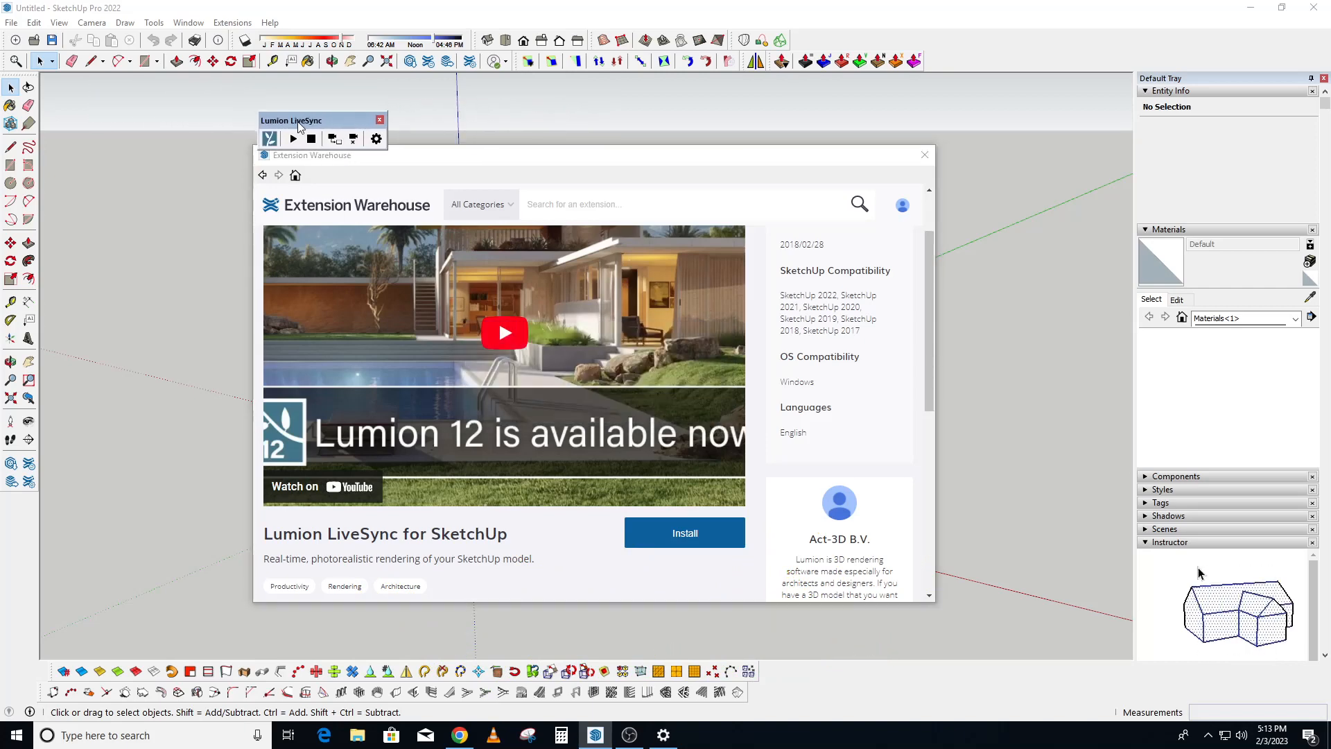
{"action": "left_click_drag", "start_coordinate": [291, 120], "coordinate": [253, 108]}
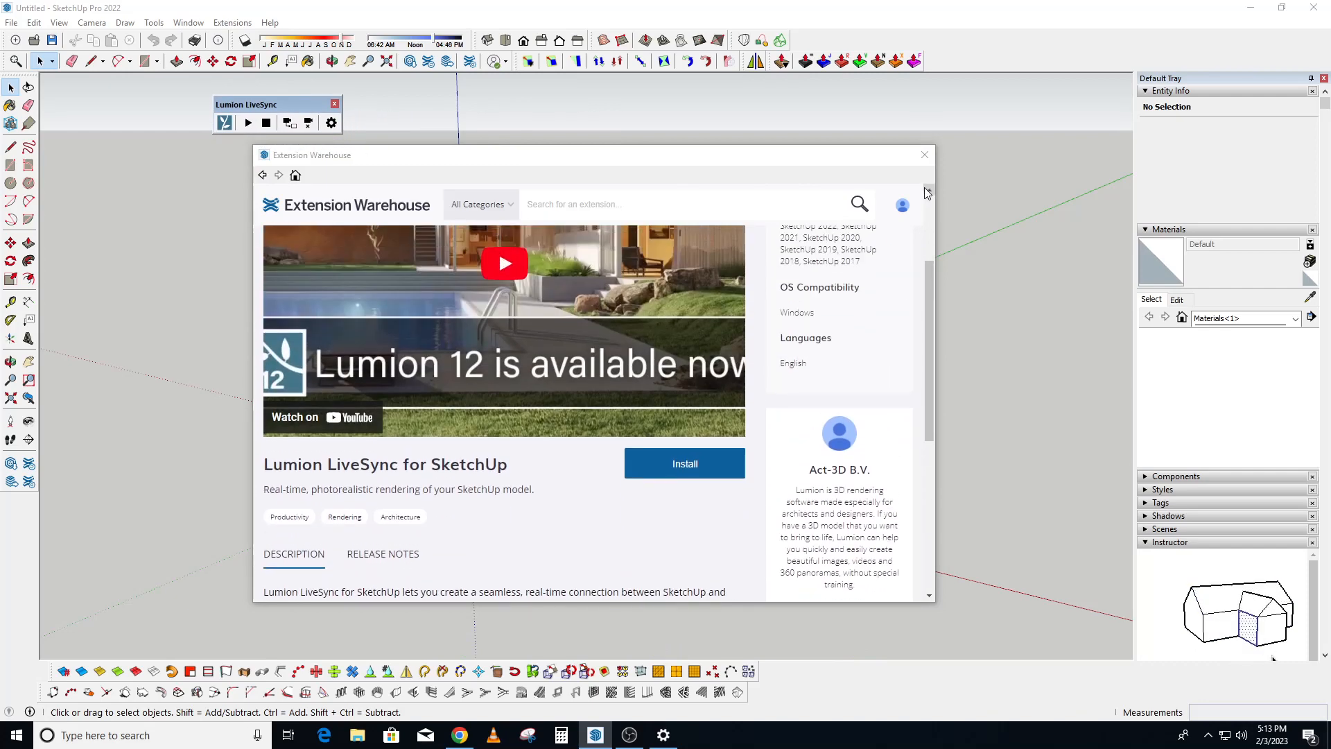
{"action": "left_click", "coordinate": [925, 154]}
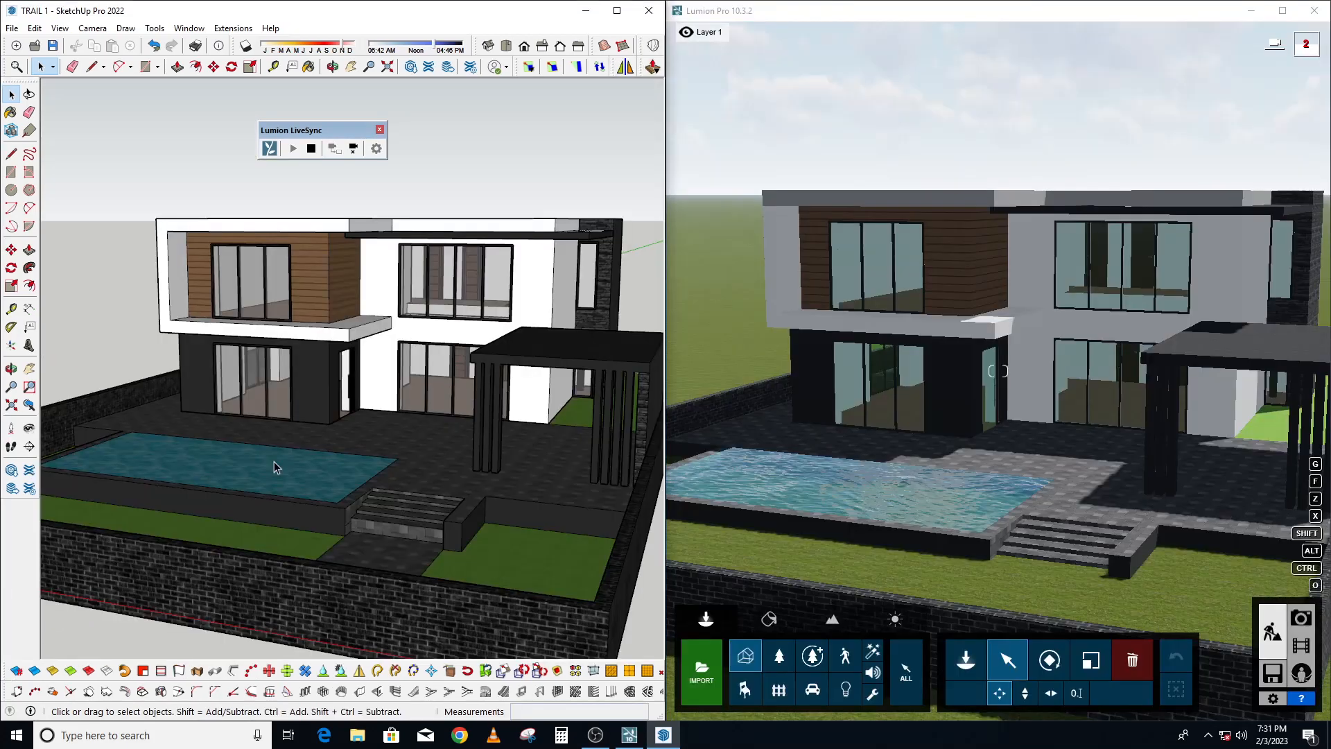
{"action": "mouse_move", "coordinate": [384, 473]}
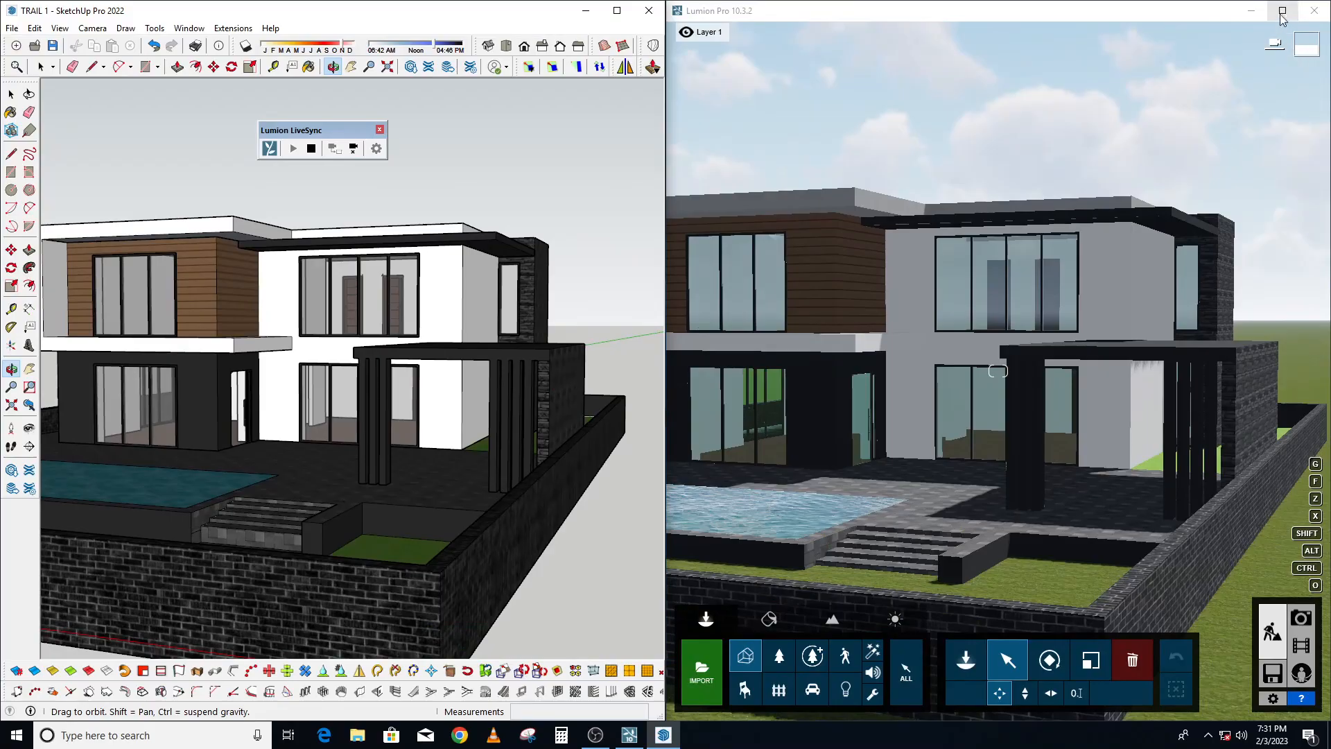
- Maximize Lumion and select the synced TRAIL 1 house model to show its properties
{"action": "left_click", "coordinate": [1283, 10]}
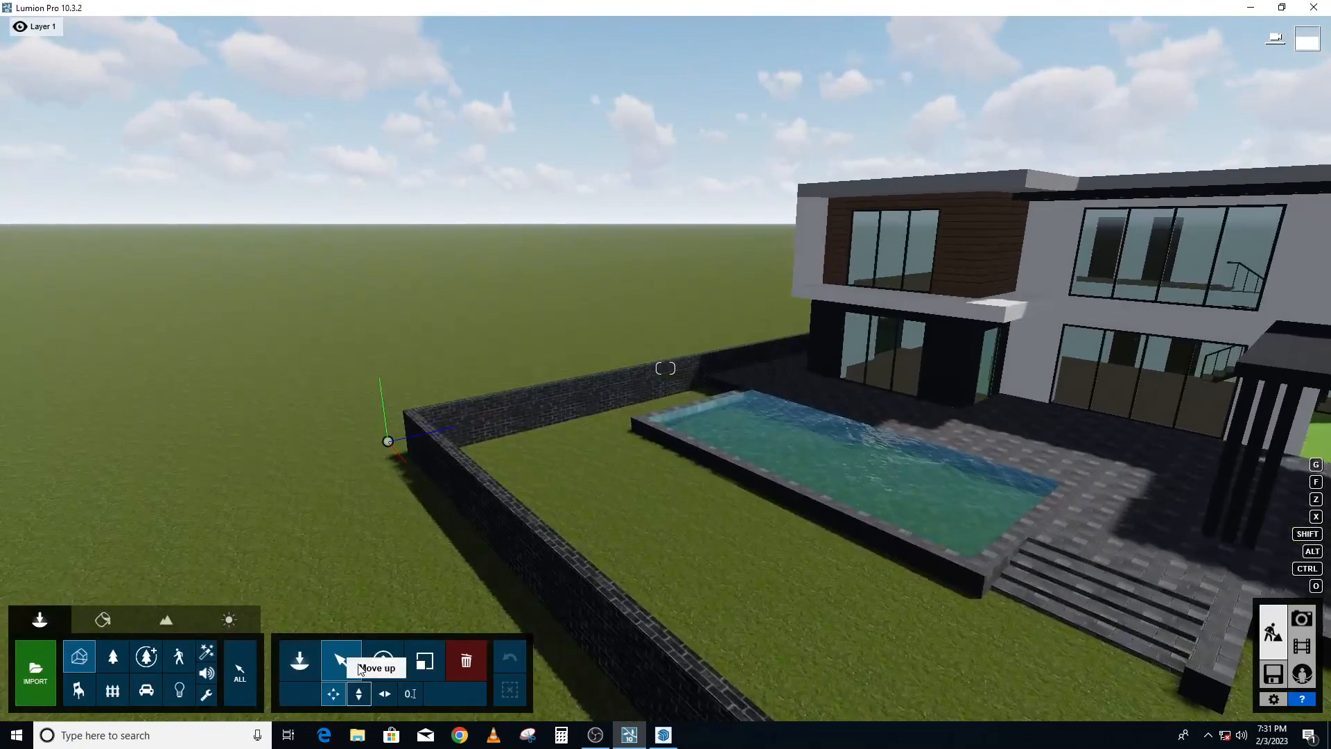
{"action": "left_click", "coordinate": [341, 660]}
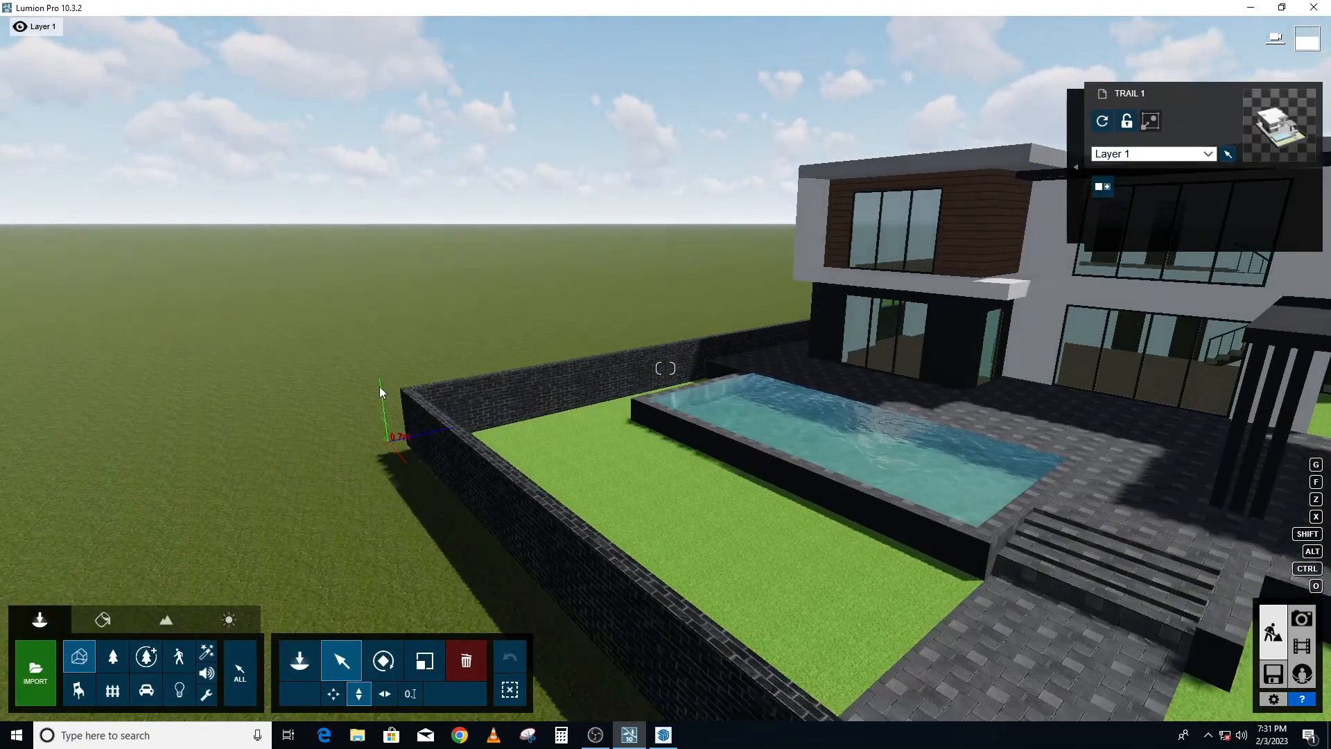